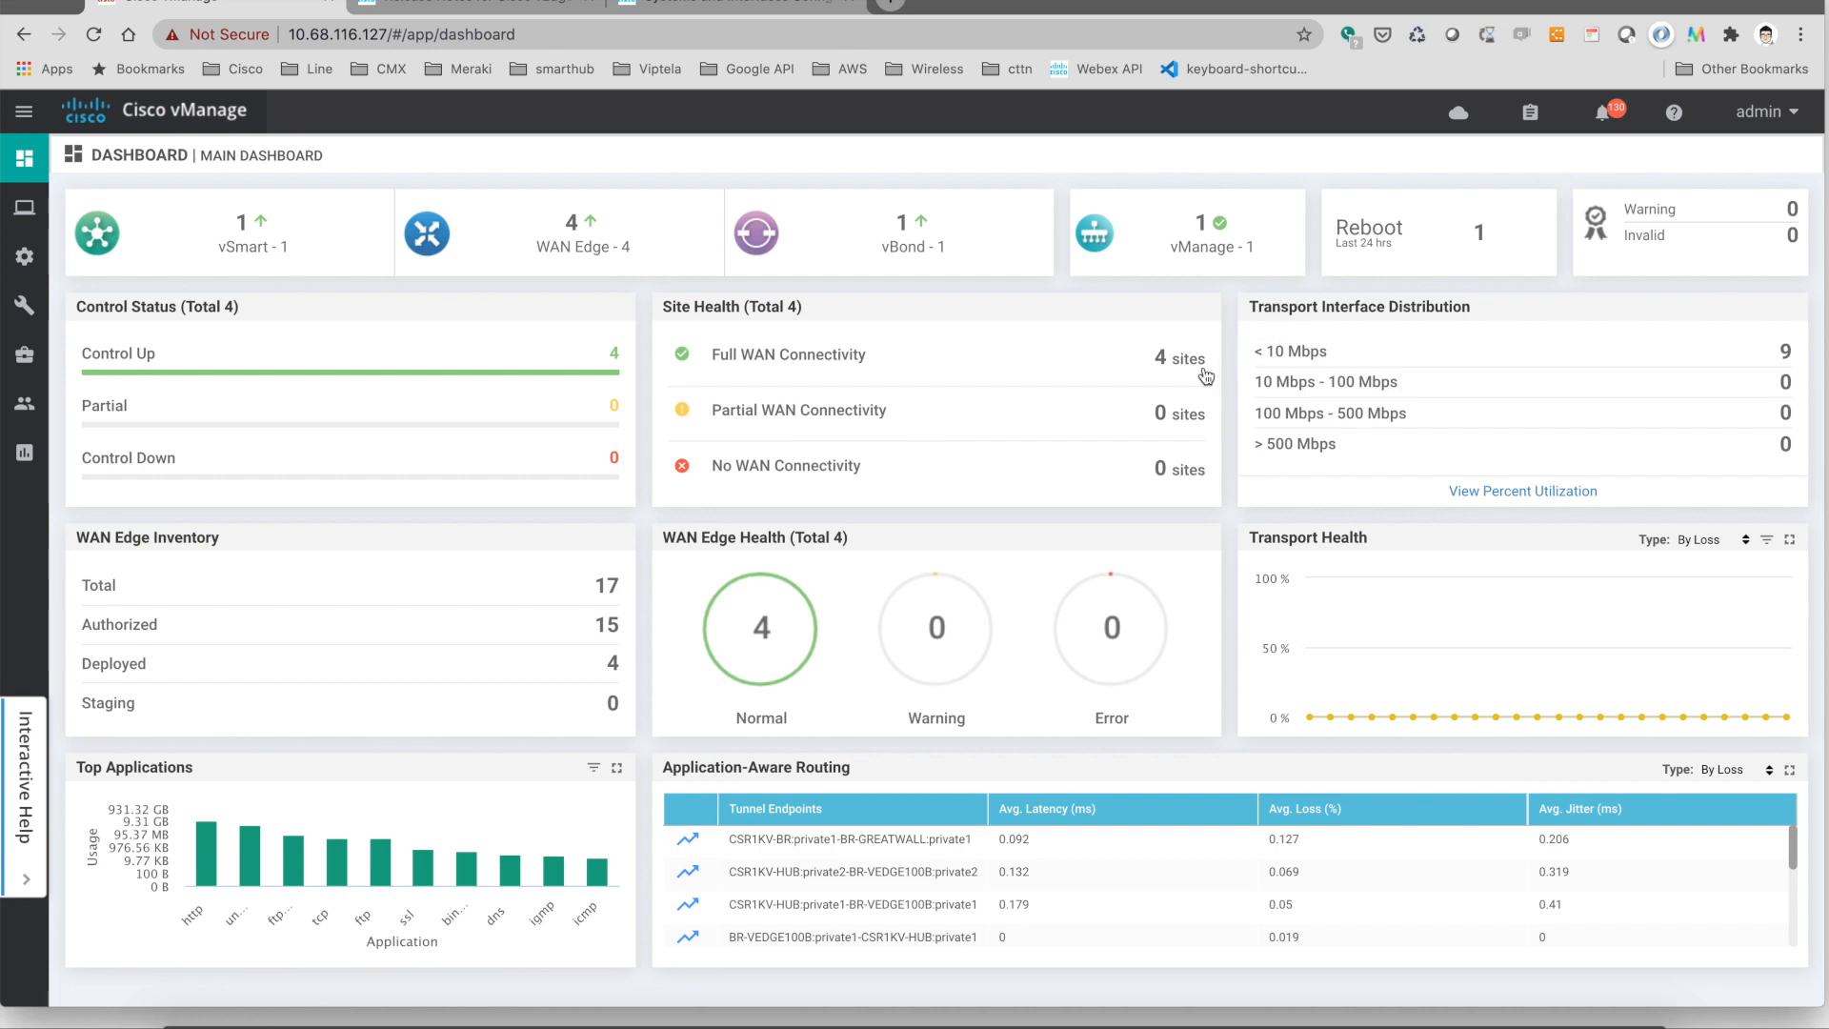
mouse_move(1187, 366)
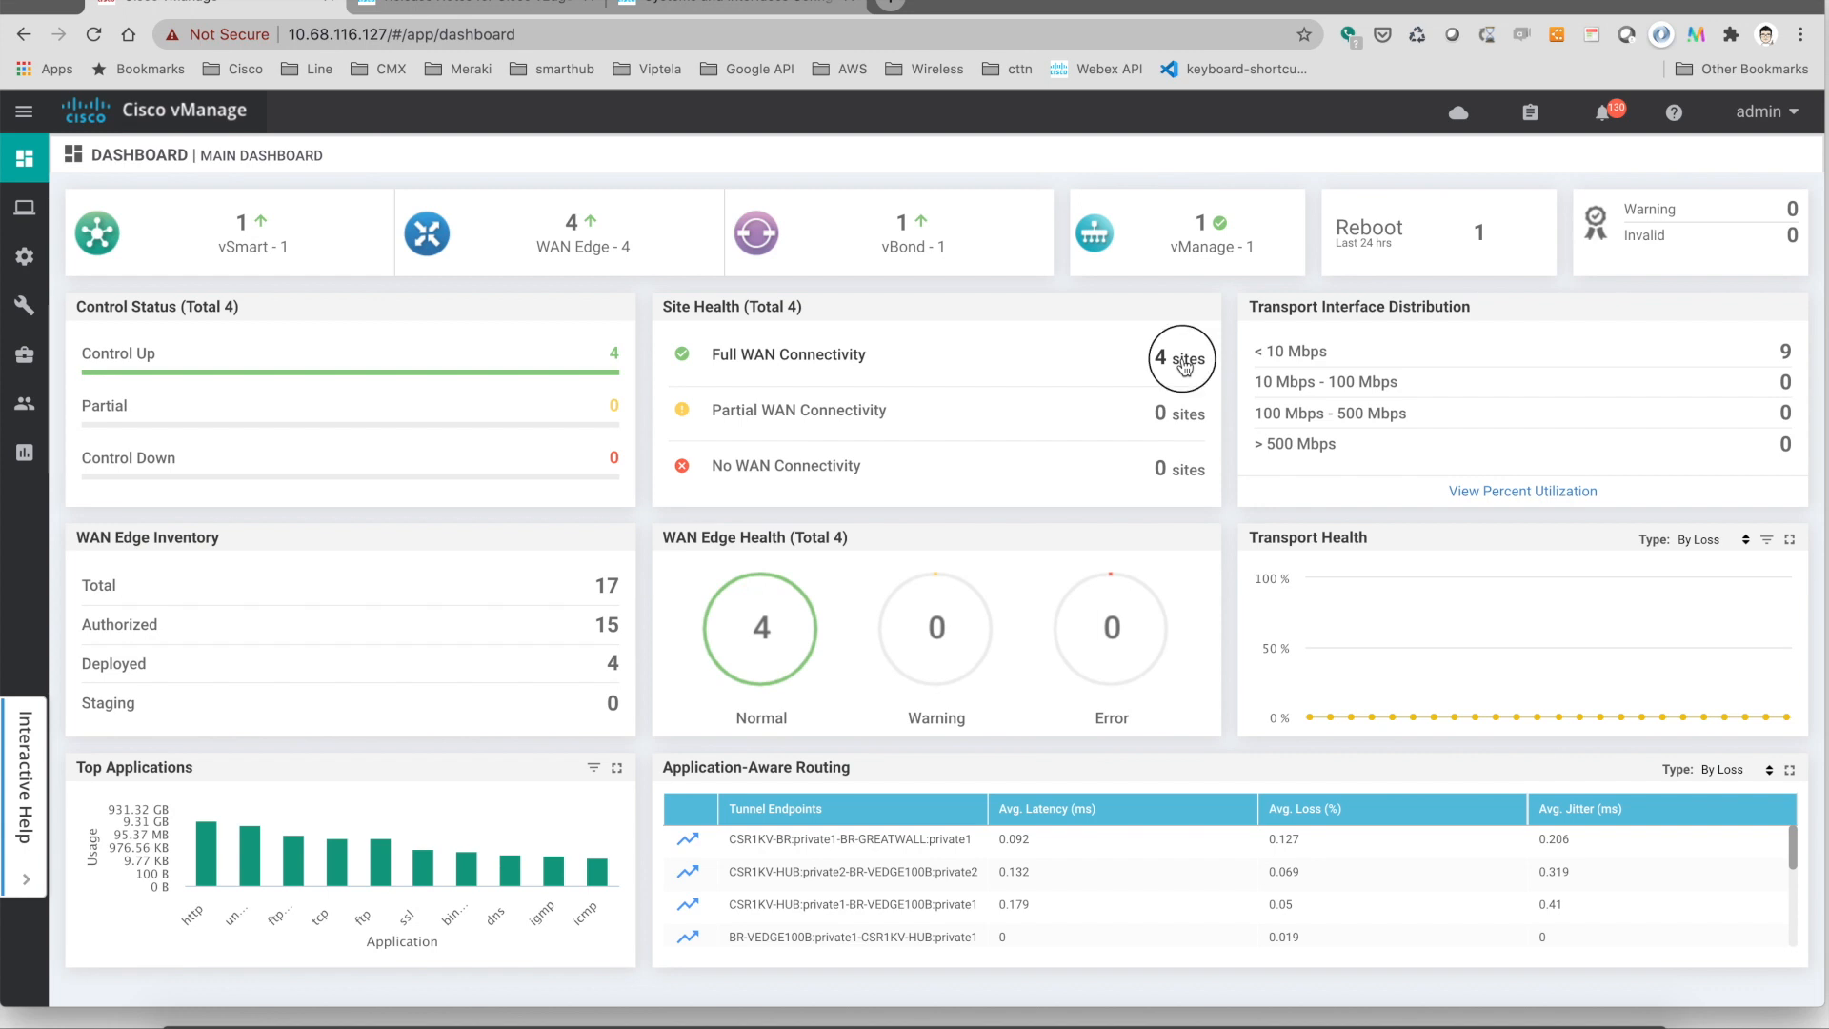
Show the Site Devices Health list for the 4 Full WAN Connectivity sites with BFD session counts.
left_click(1181, 358)
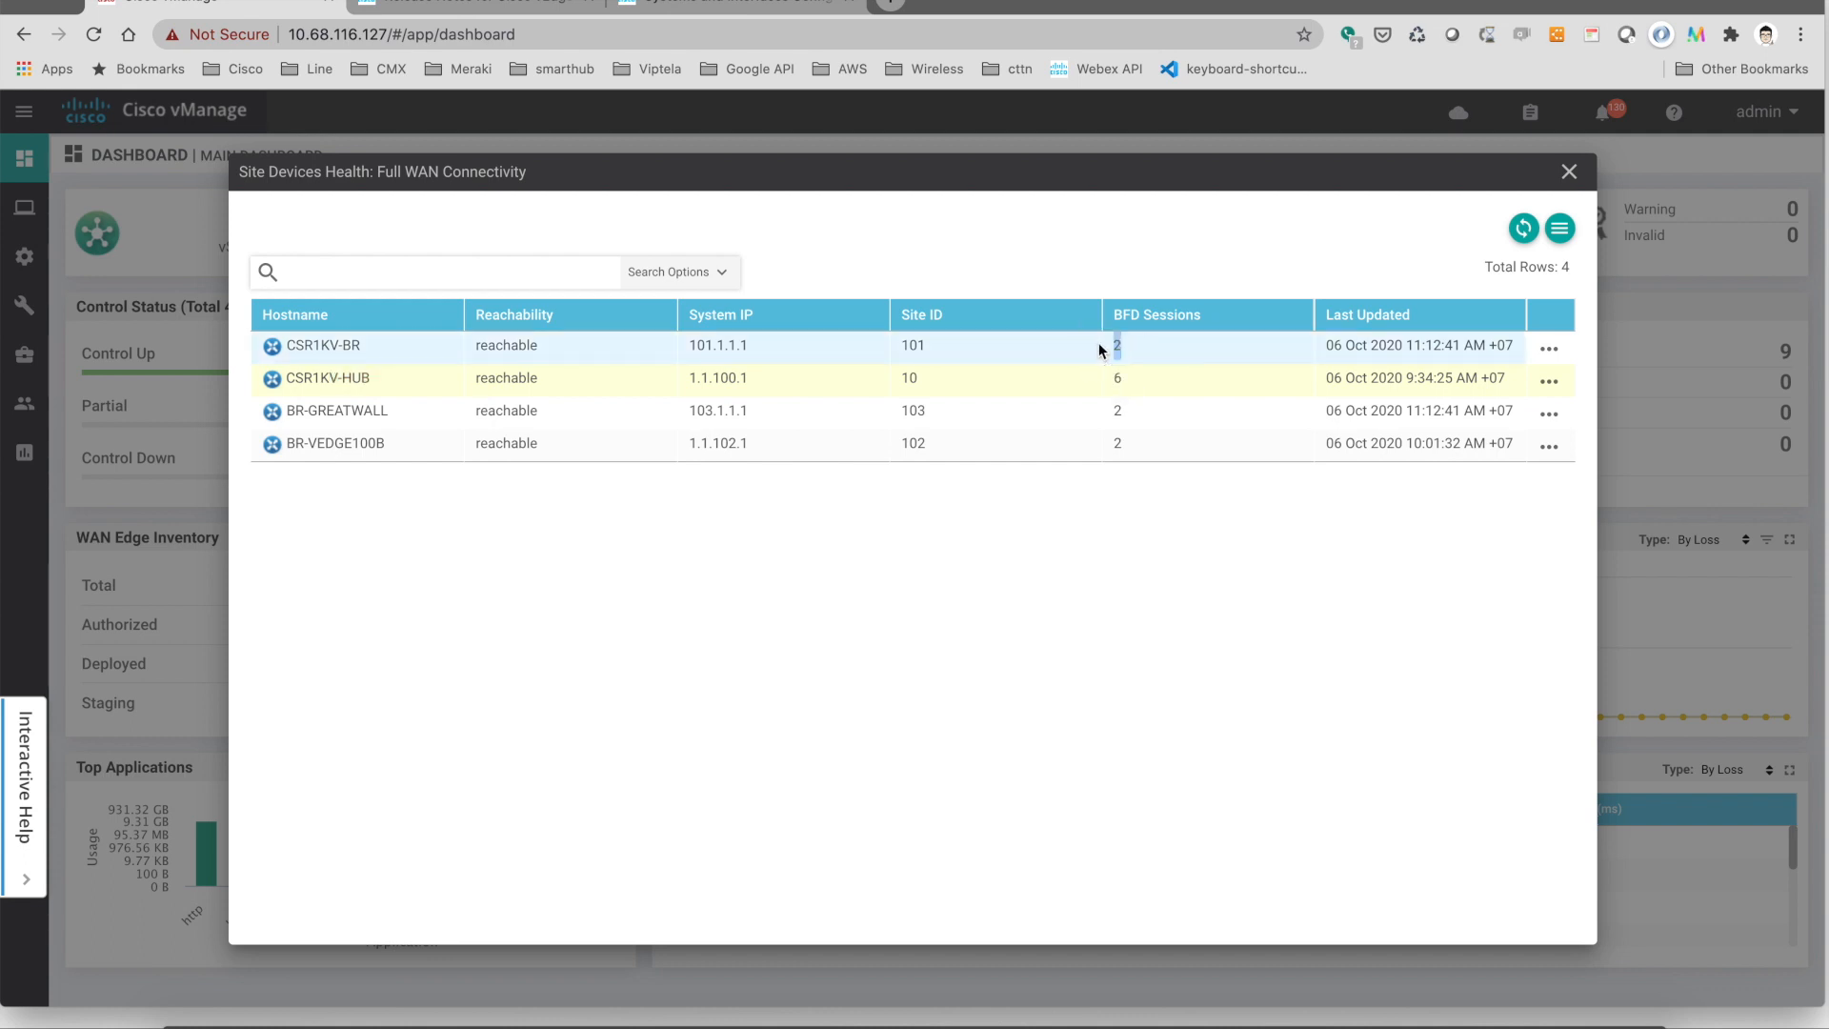
mouse_move(1110, 360)
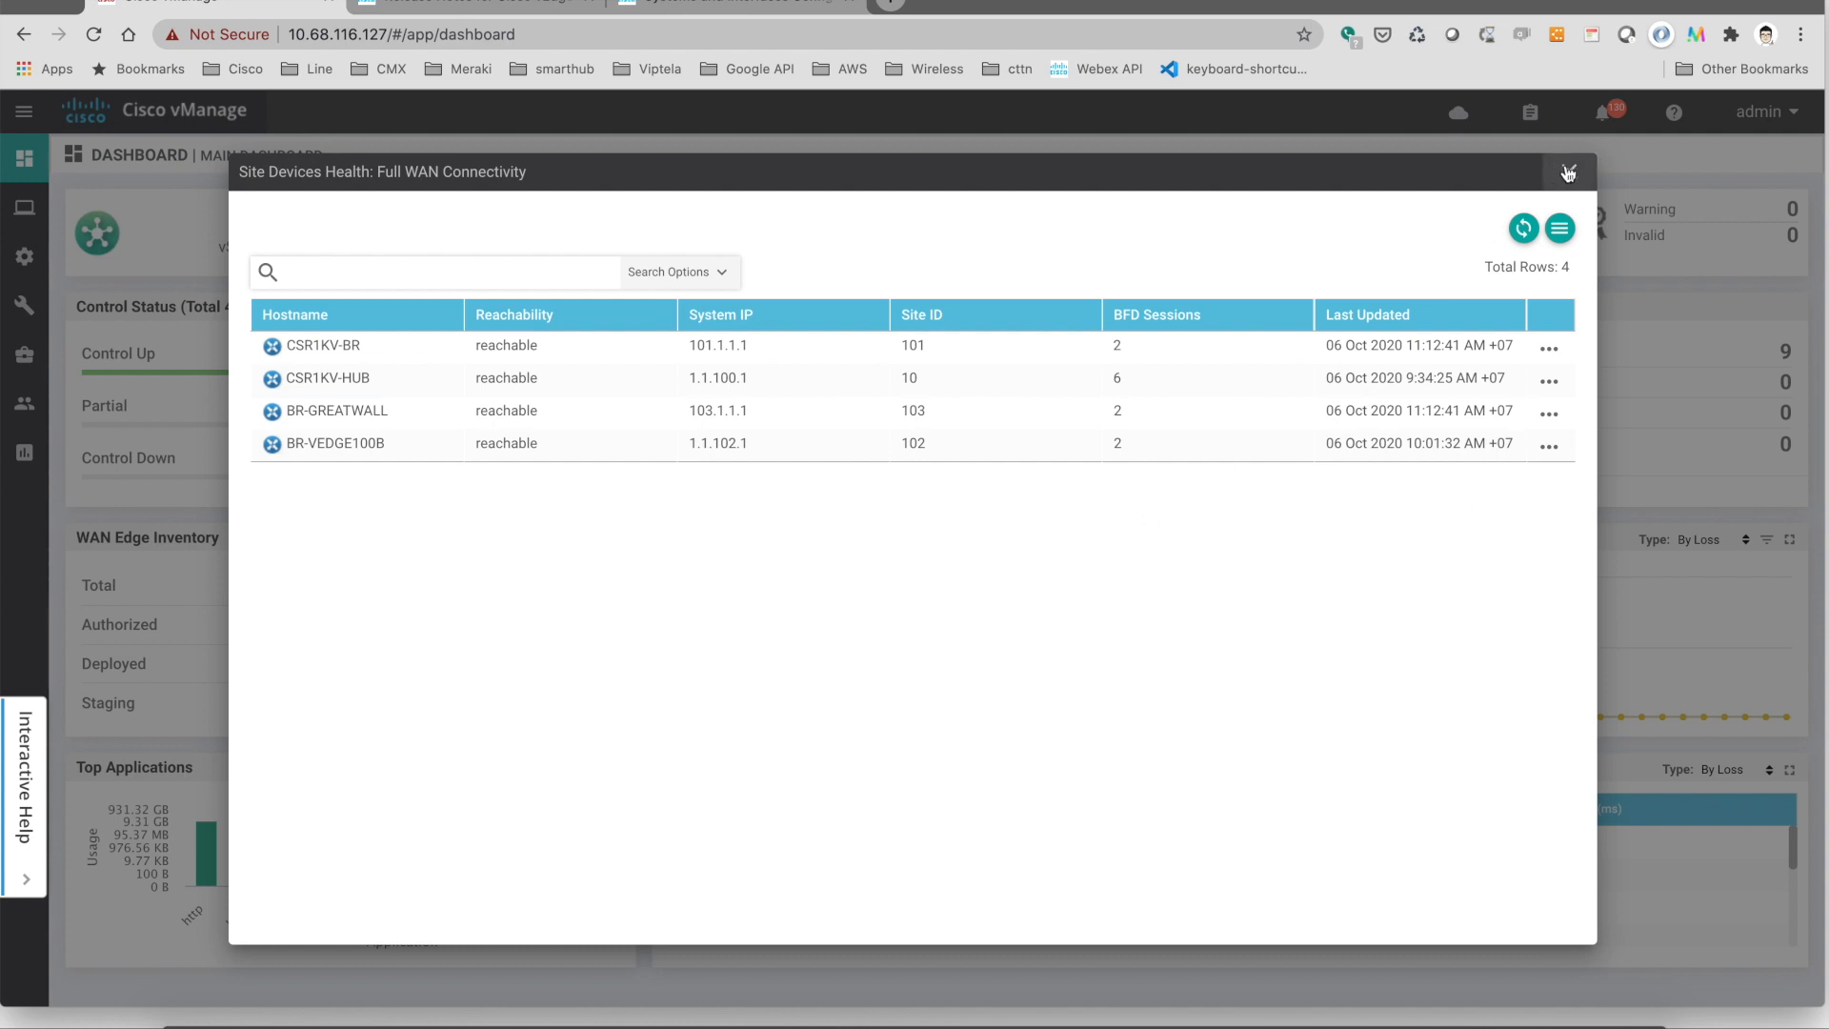
Dismiss the device list, rerun ifconfig on the client, and start 'ping 10.10.103.1'.
left_click(1568, 173)
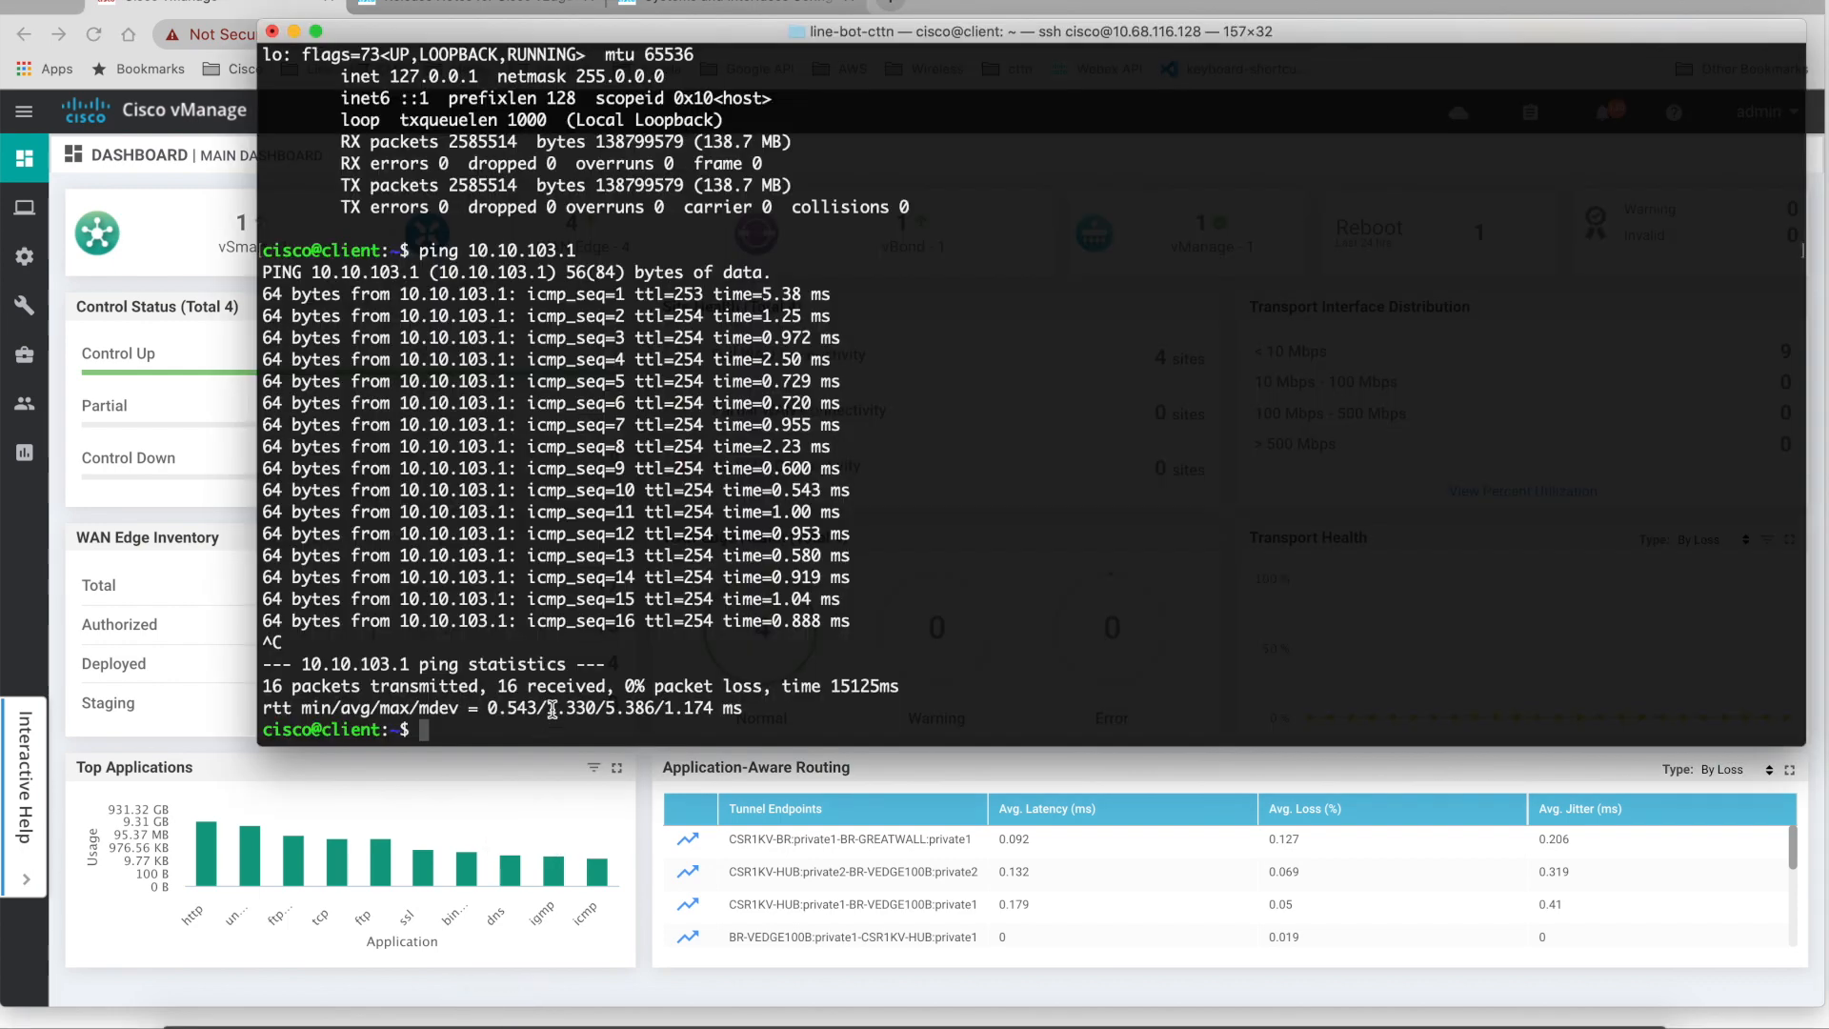
key("enter")
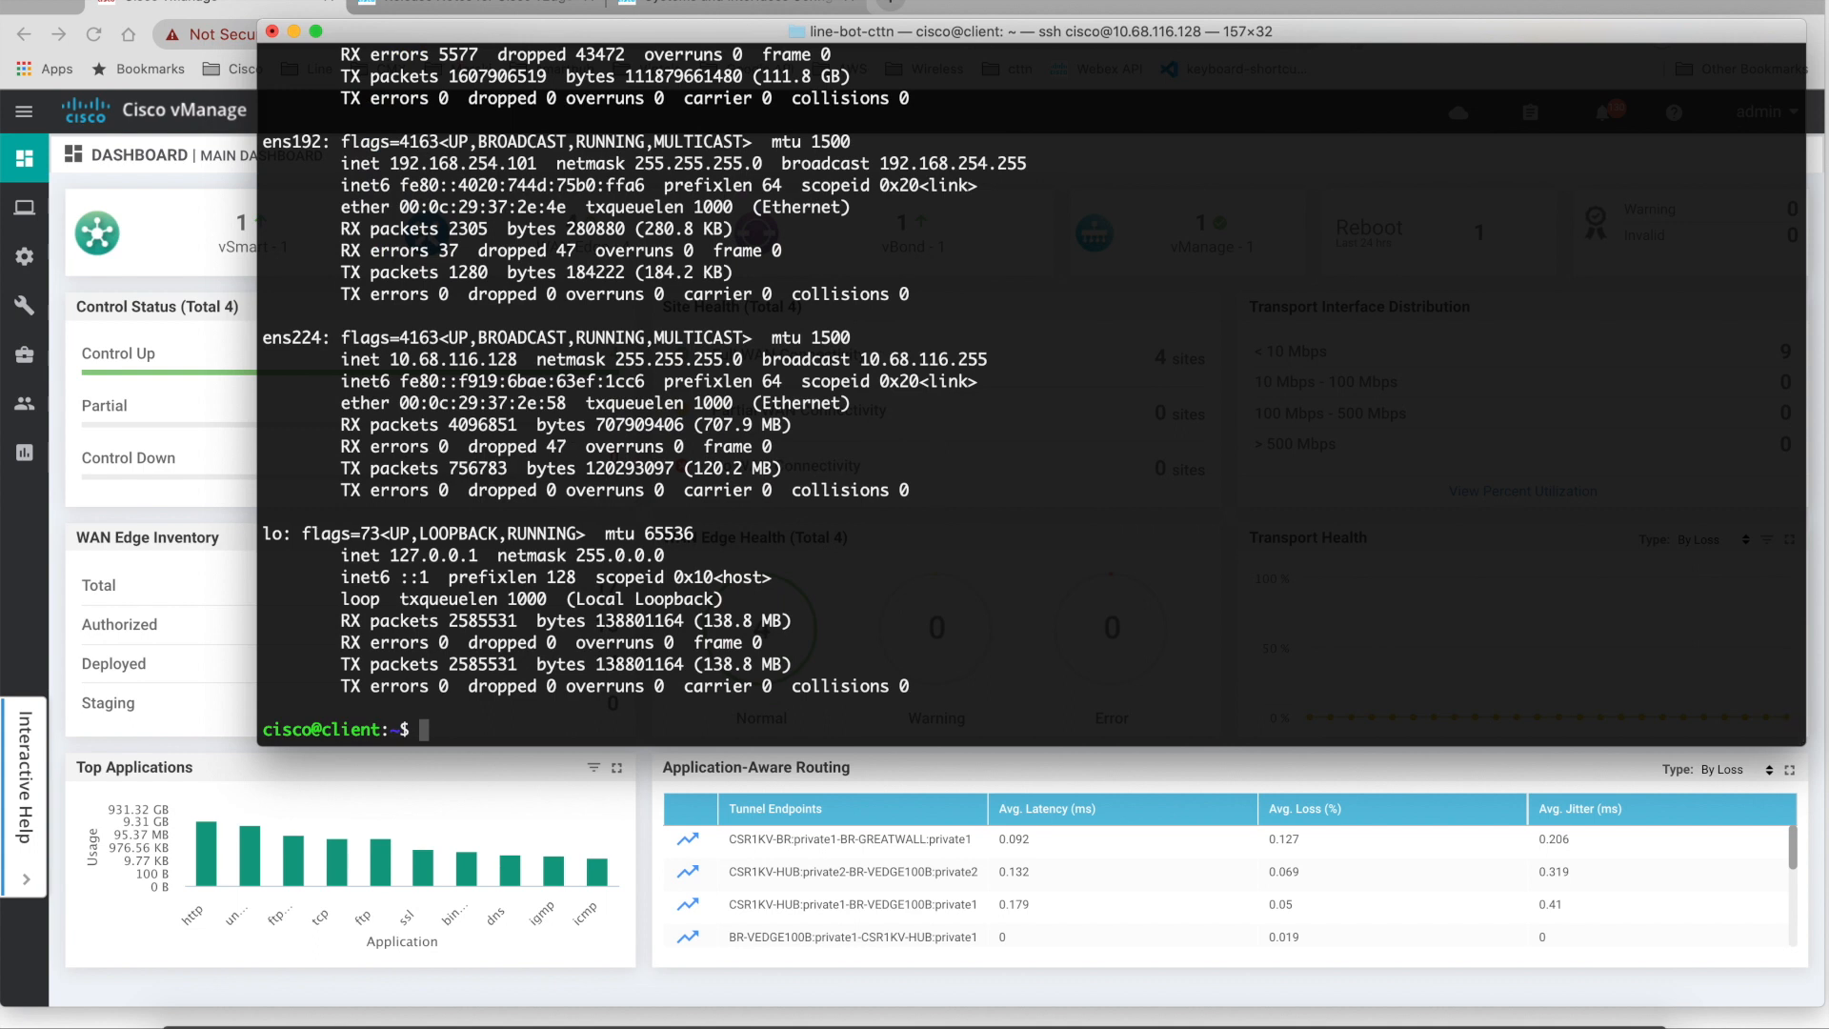
type("ping 10.10.103.1")
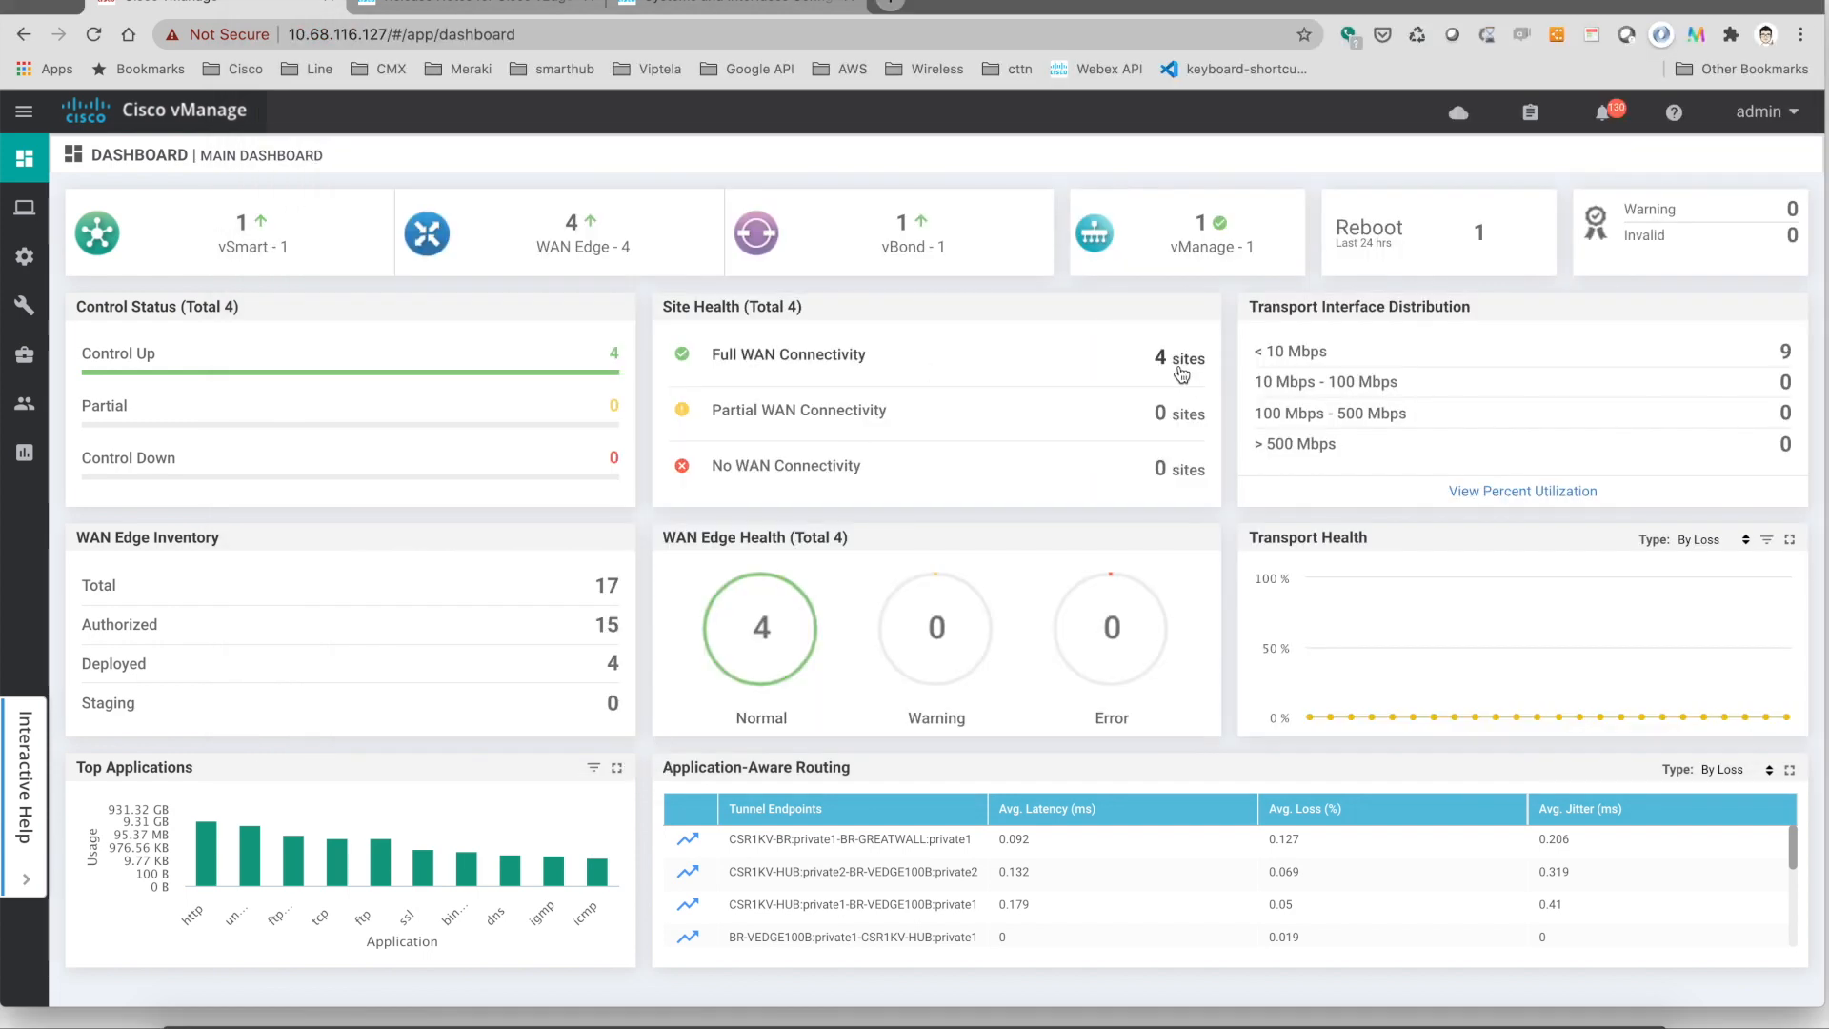
Reopen the 4-site device list, where CSR1KV-BR and BR-GREATWALL now show 4 BFD sessions.
left_click(1158, 358)
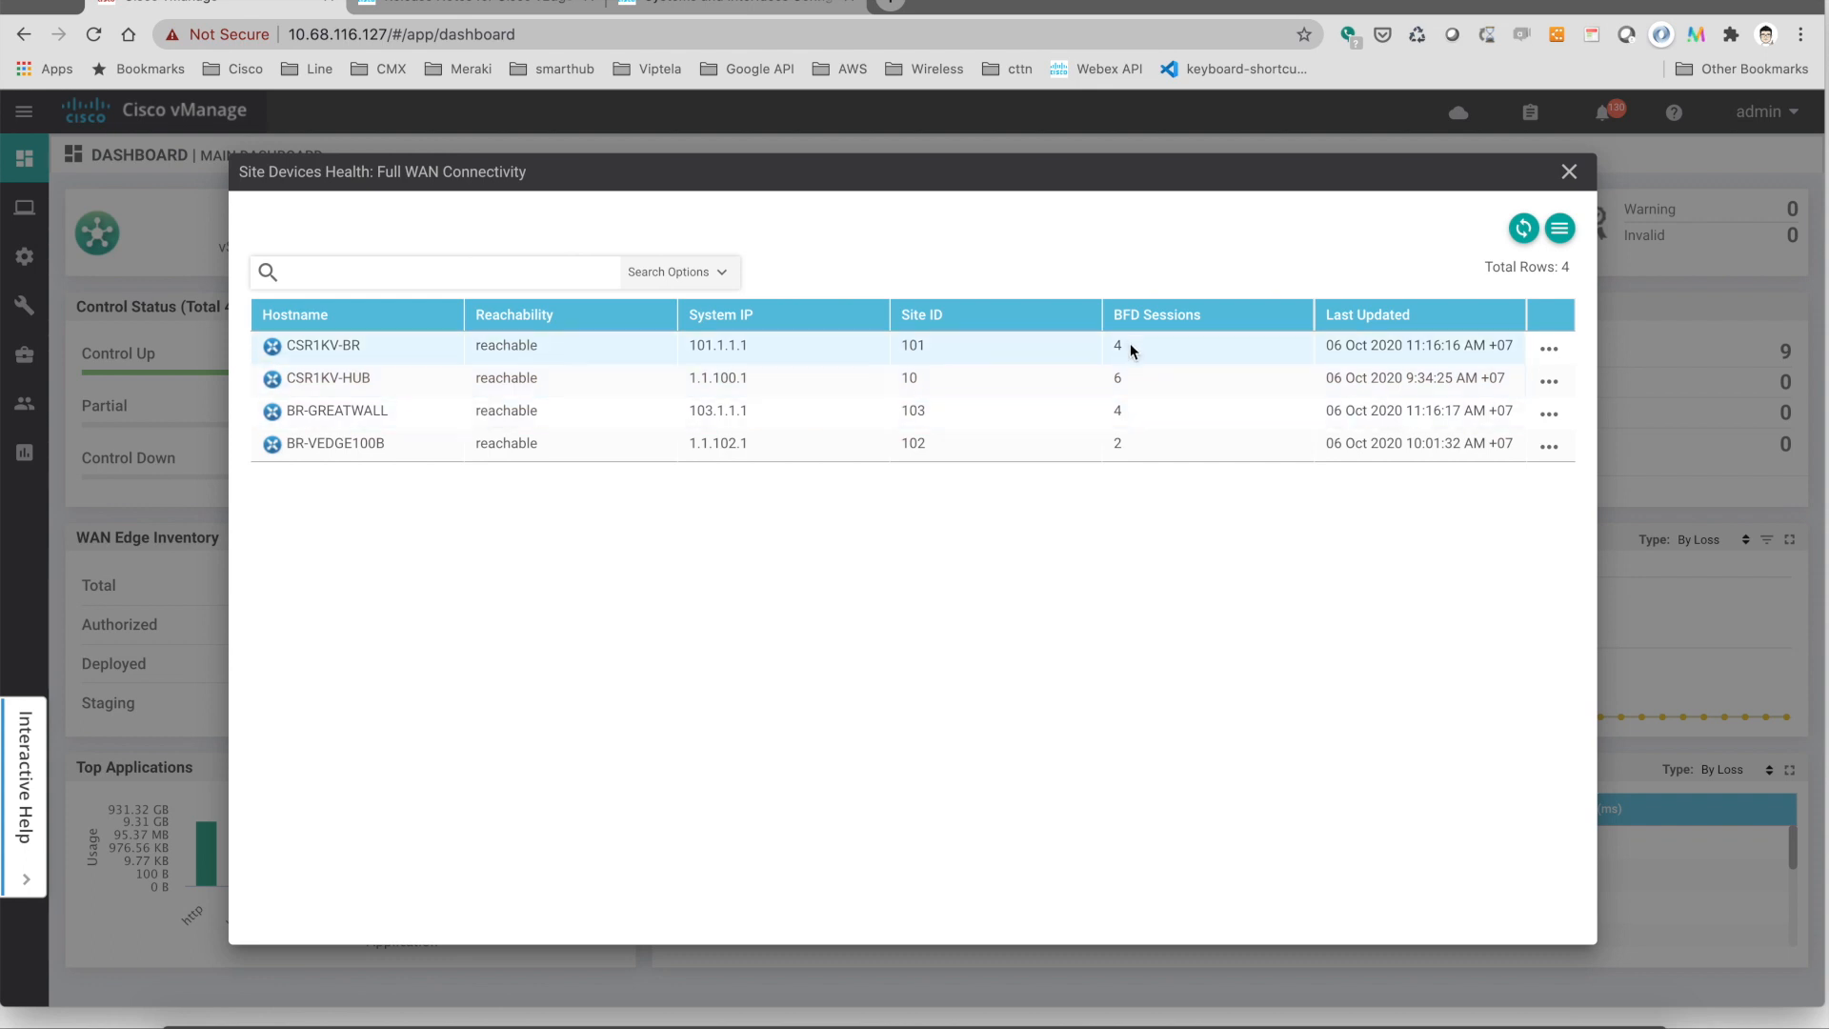
double_click(911, 345)
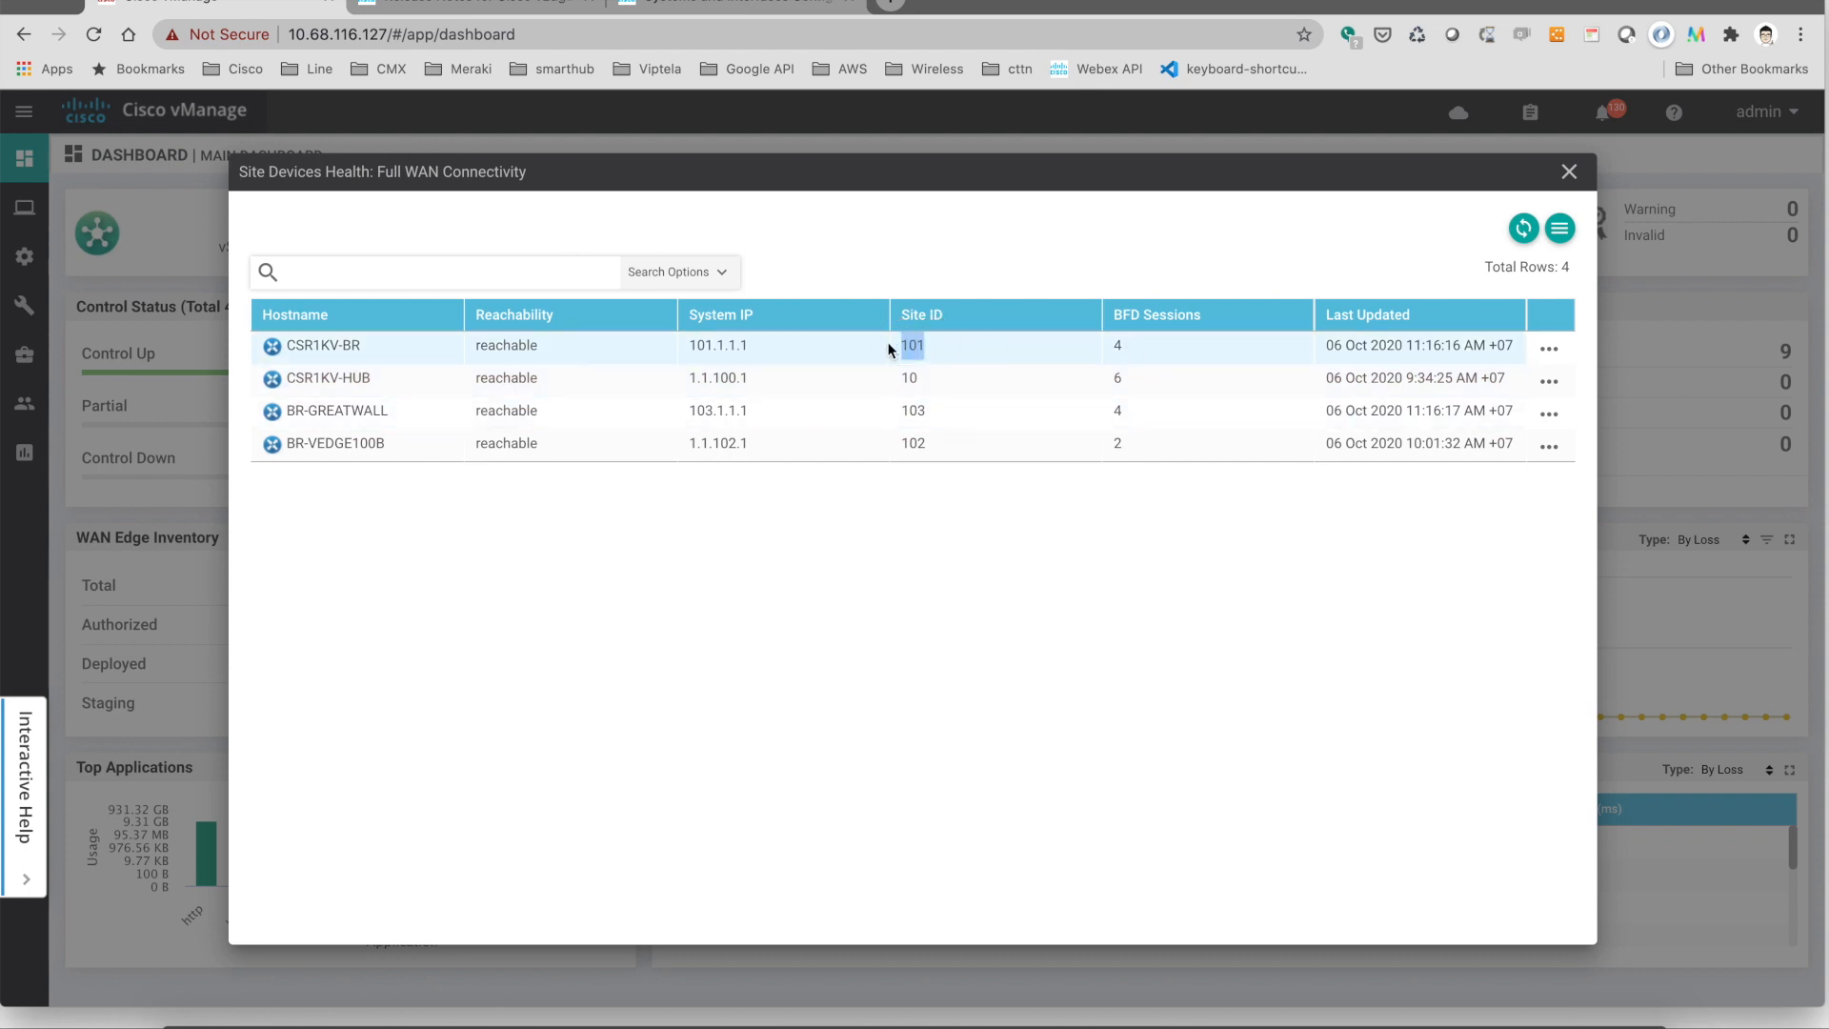
mouse_move(1147, 349)
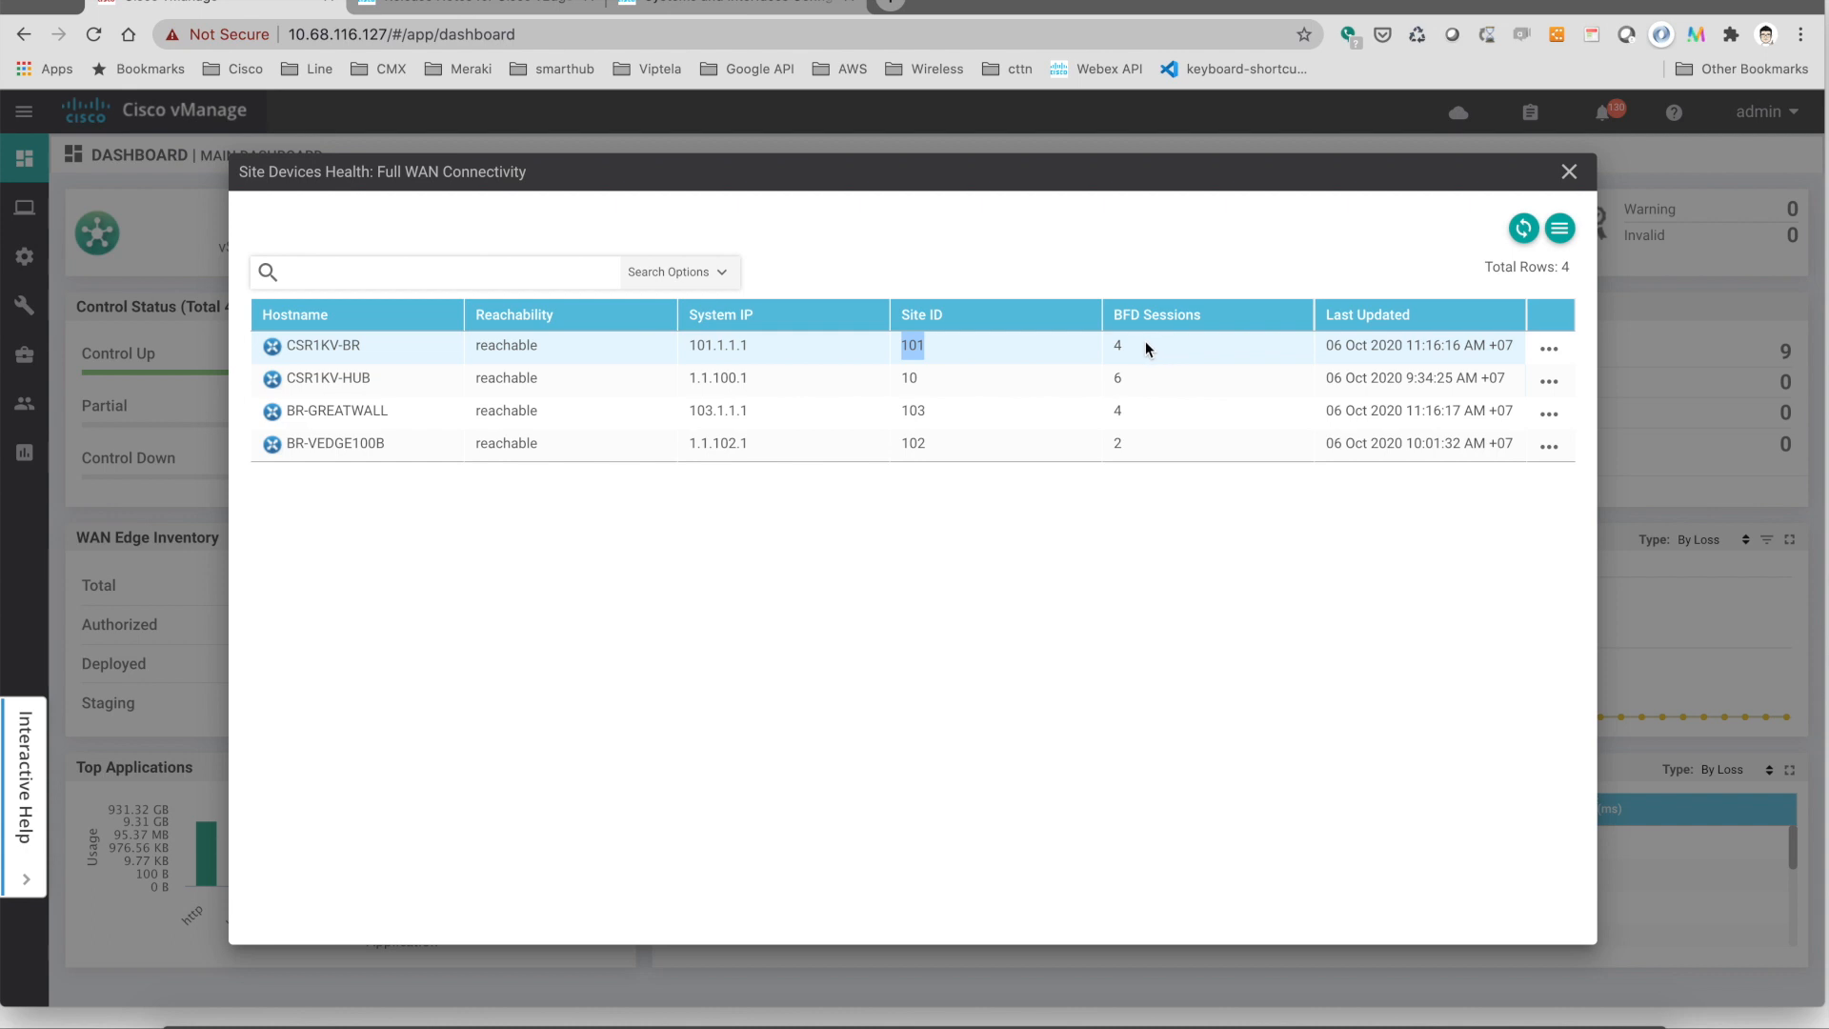
mouse_move(979, 396)
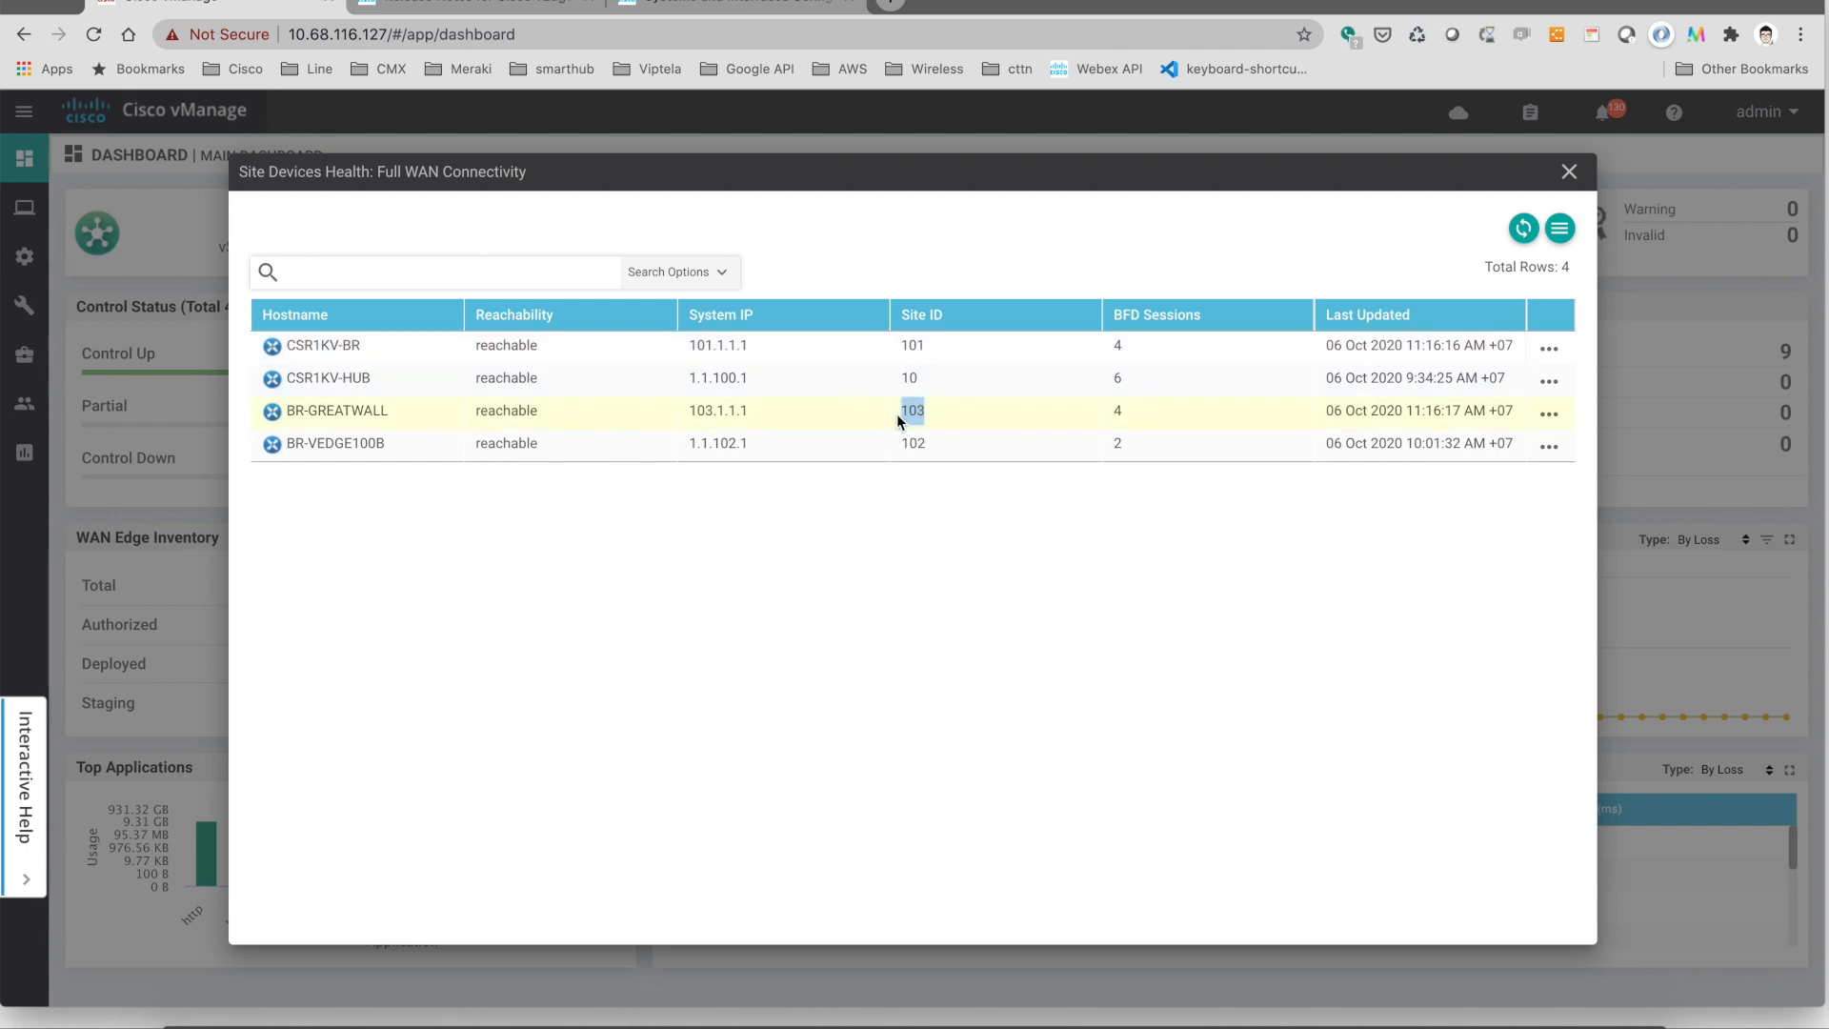
mouse_move(1223, 339)
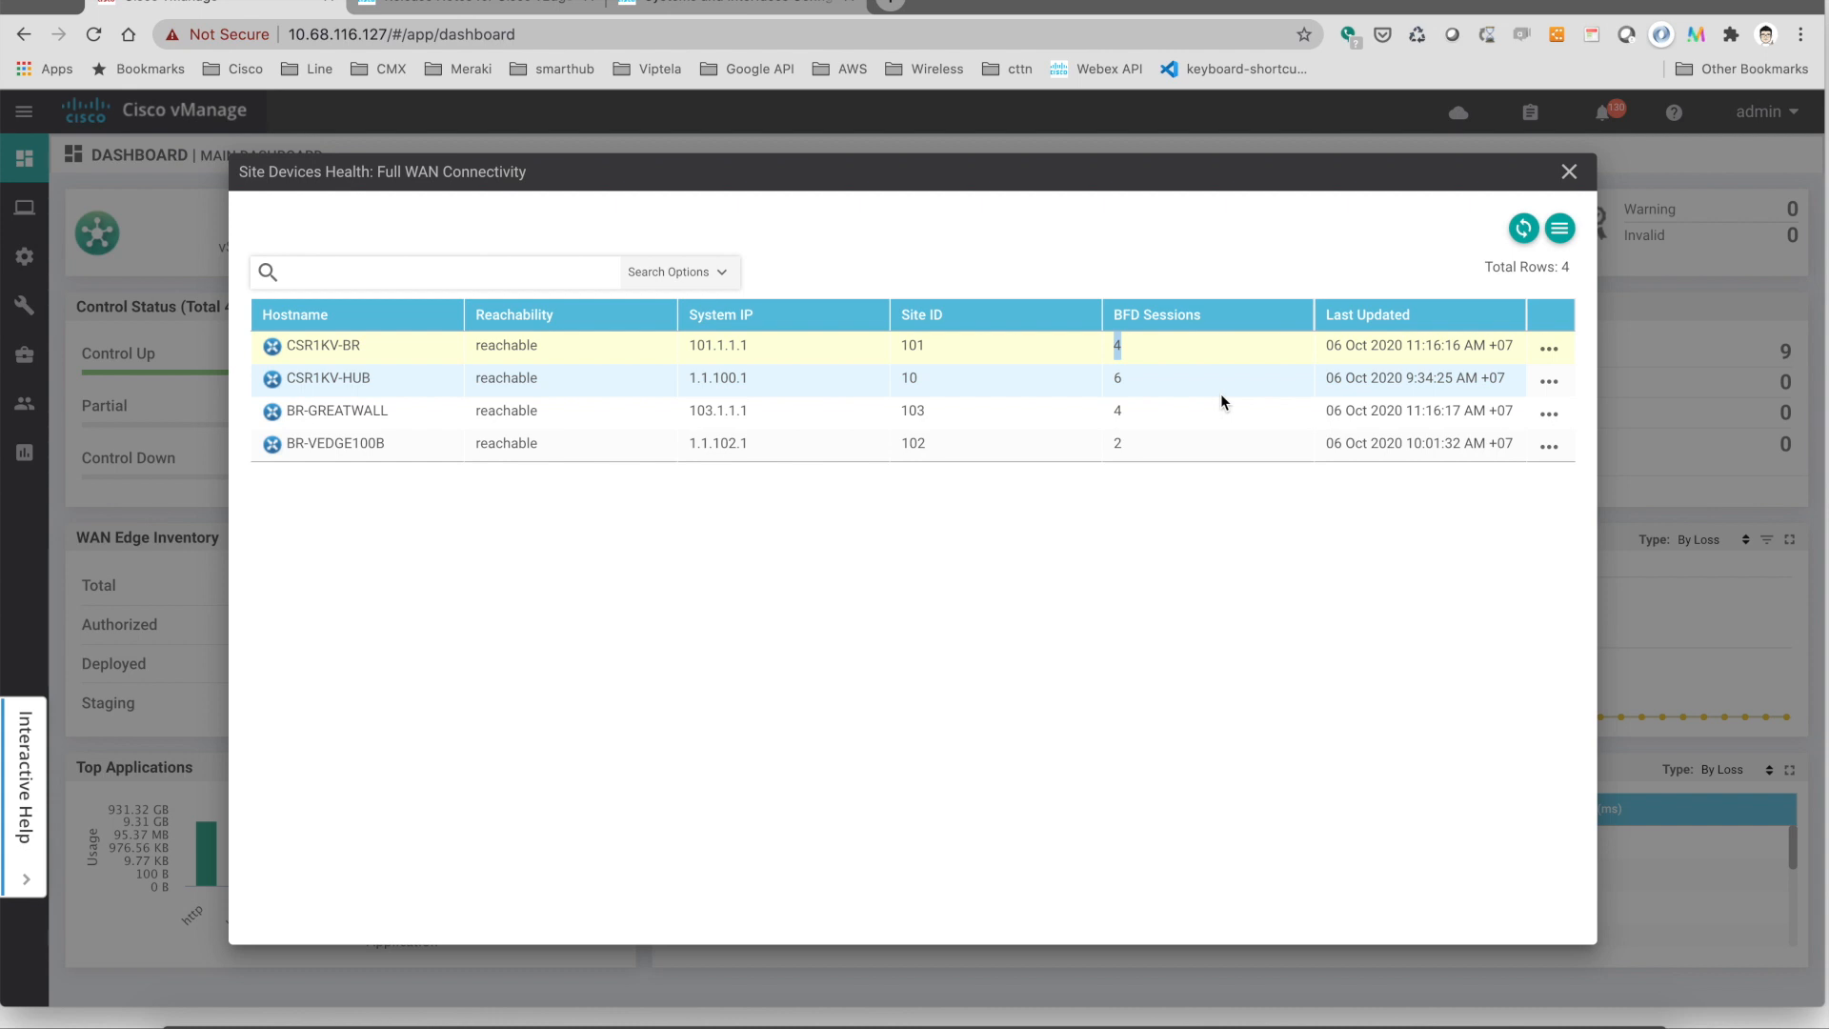
mouse_move(1154, 417)
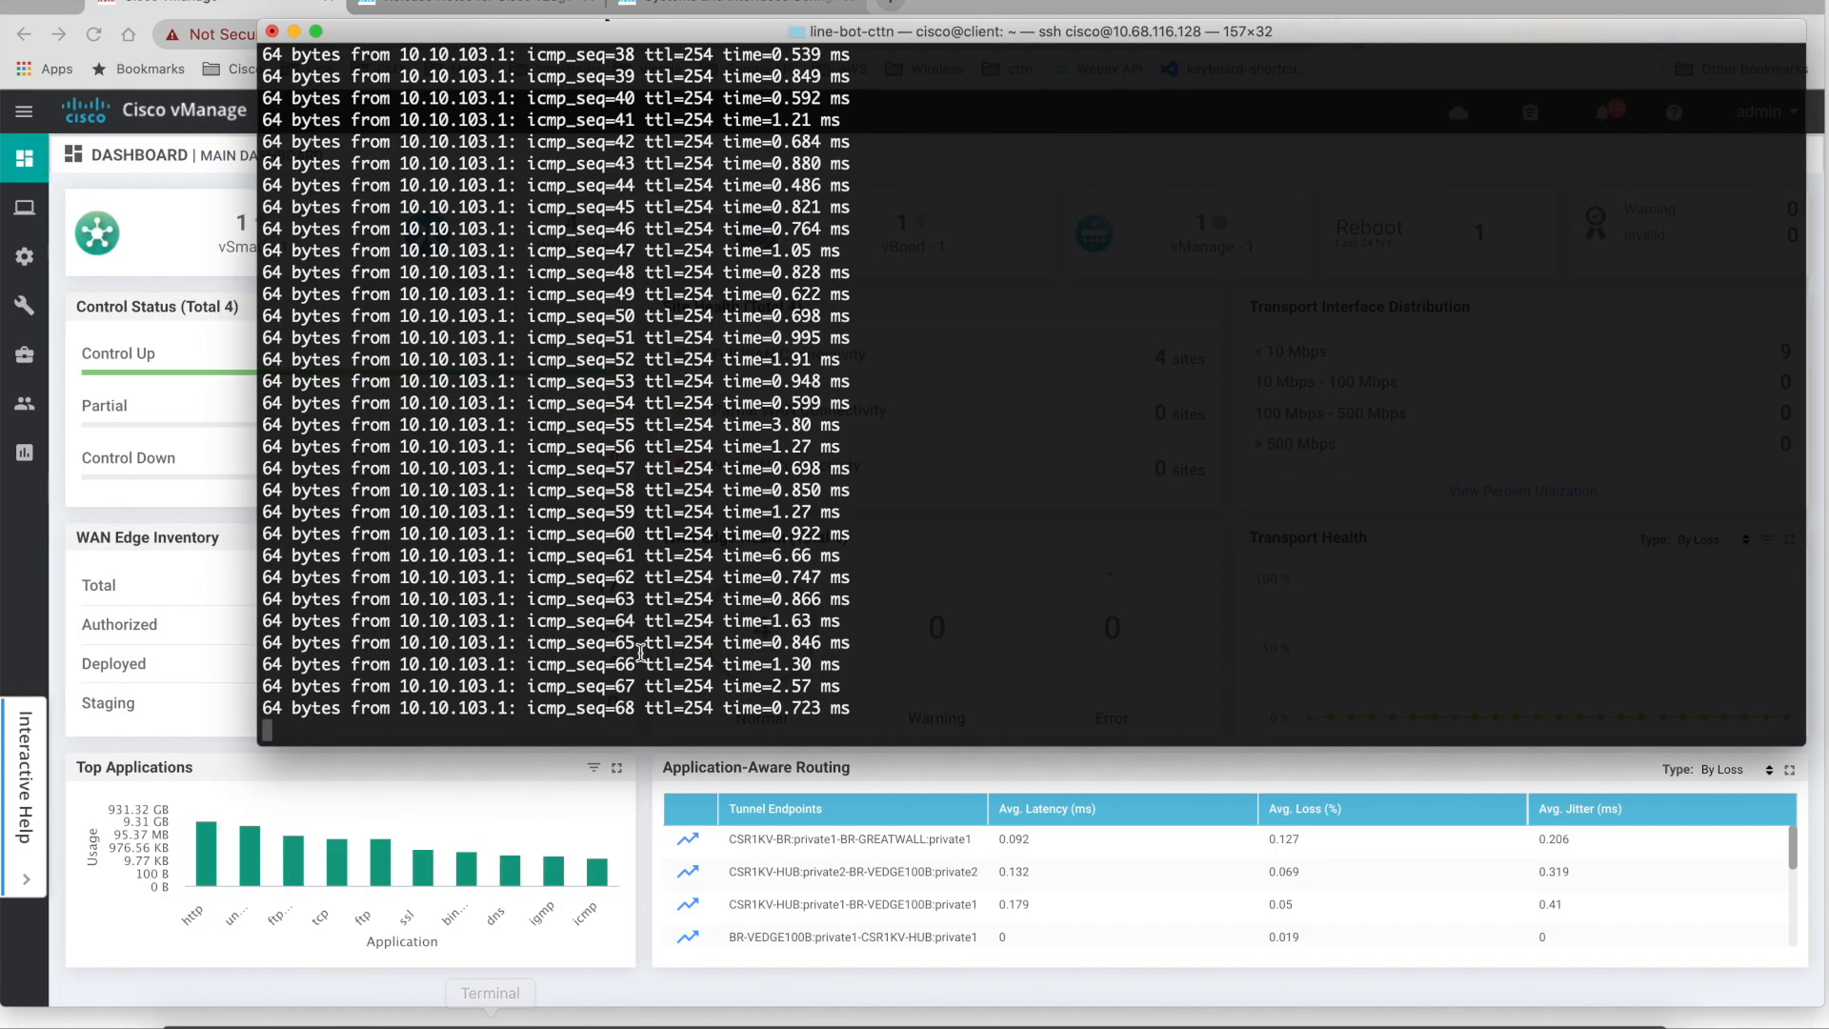
Interrupt the ping to 10.10.103.1, leaving 69 sent, 69 received, 0% loss.
key("ctrl+c")
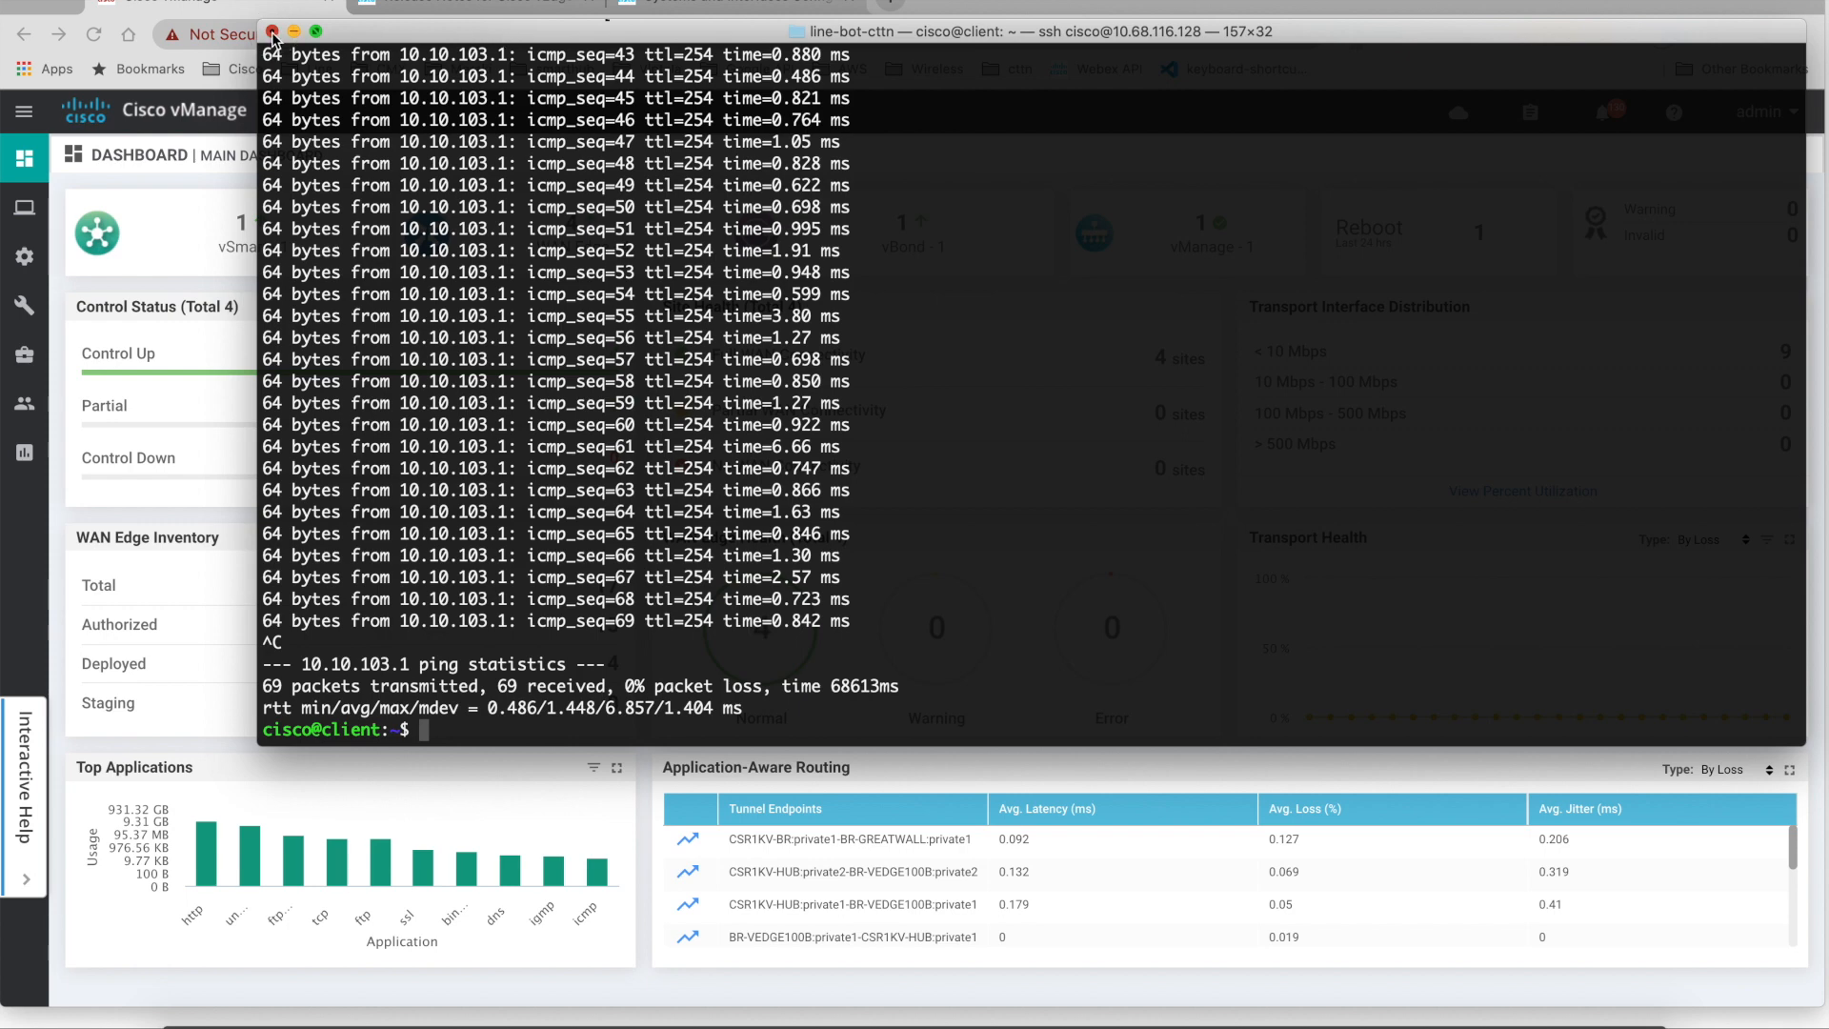
Close the terminal, review the 4-site device list's BFD sessions once more, then dismiss it.
left_click(270, 34)
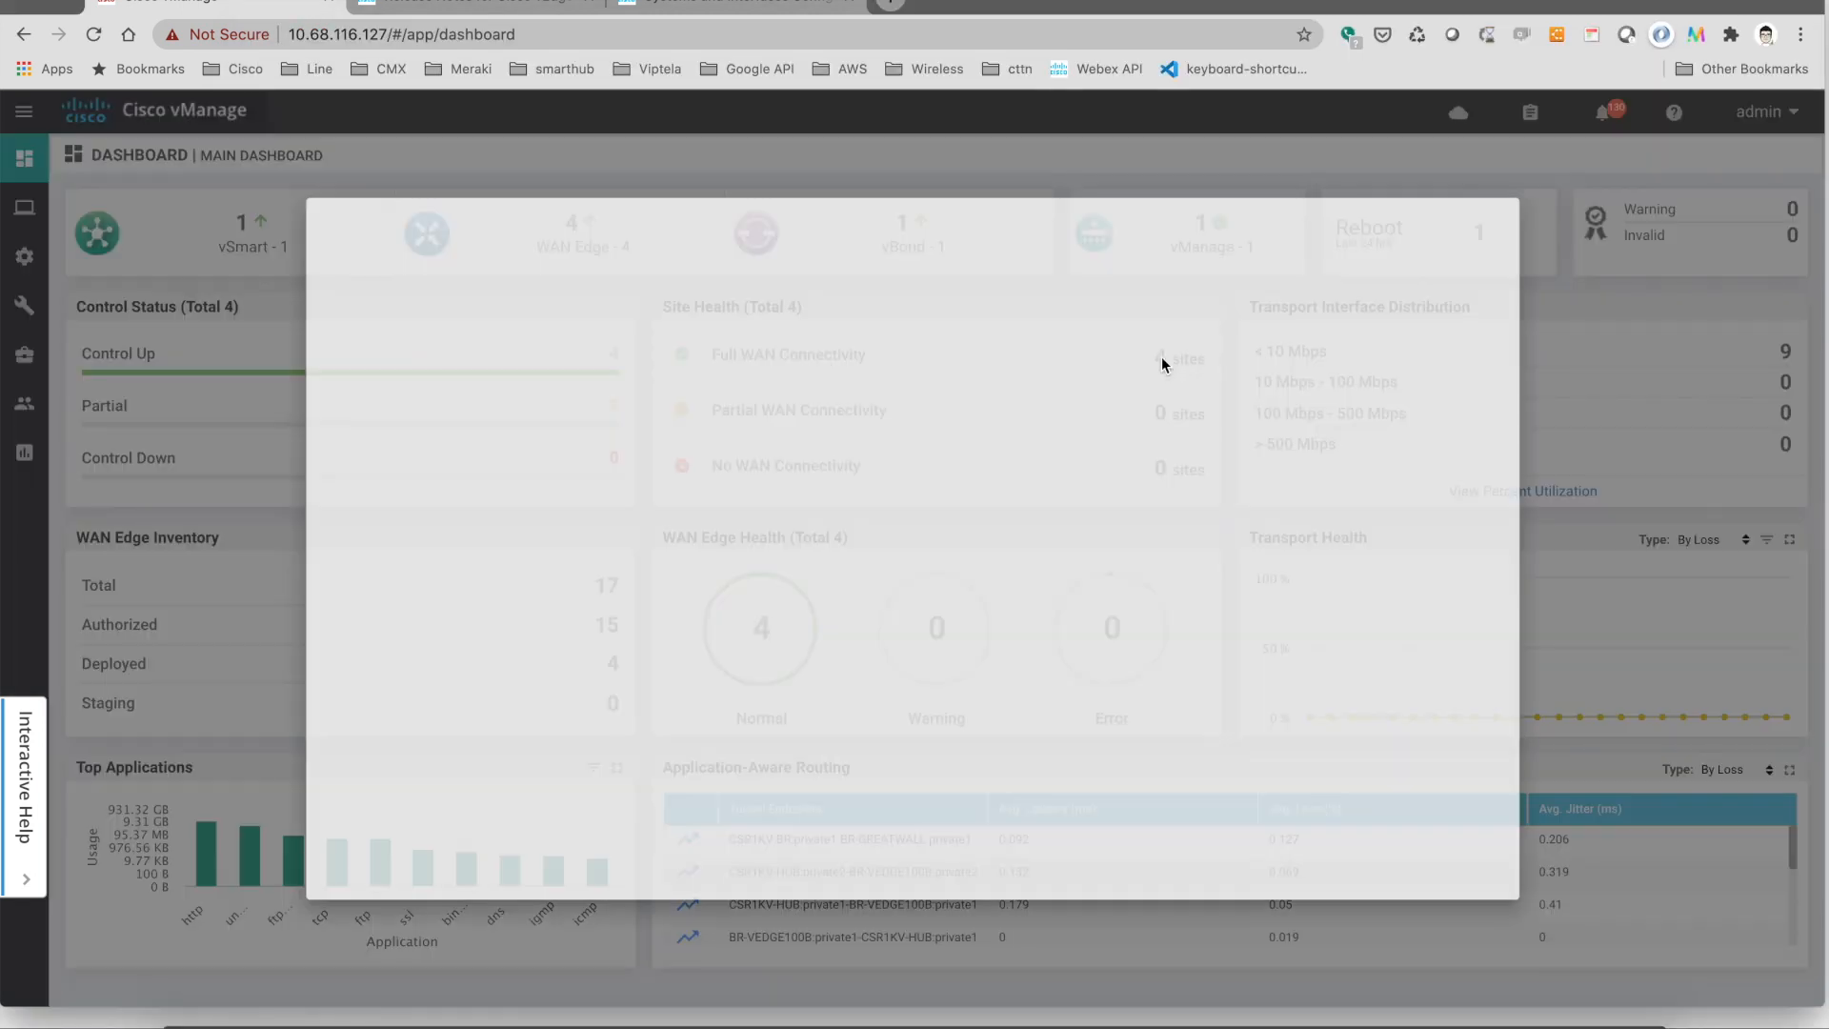
left_click(1177, 360)
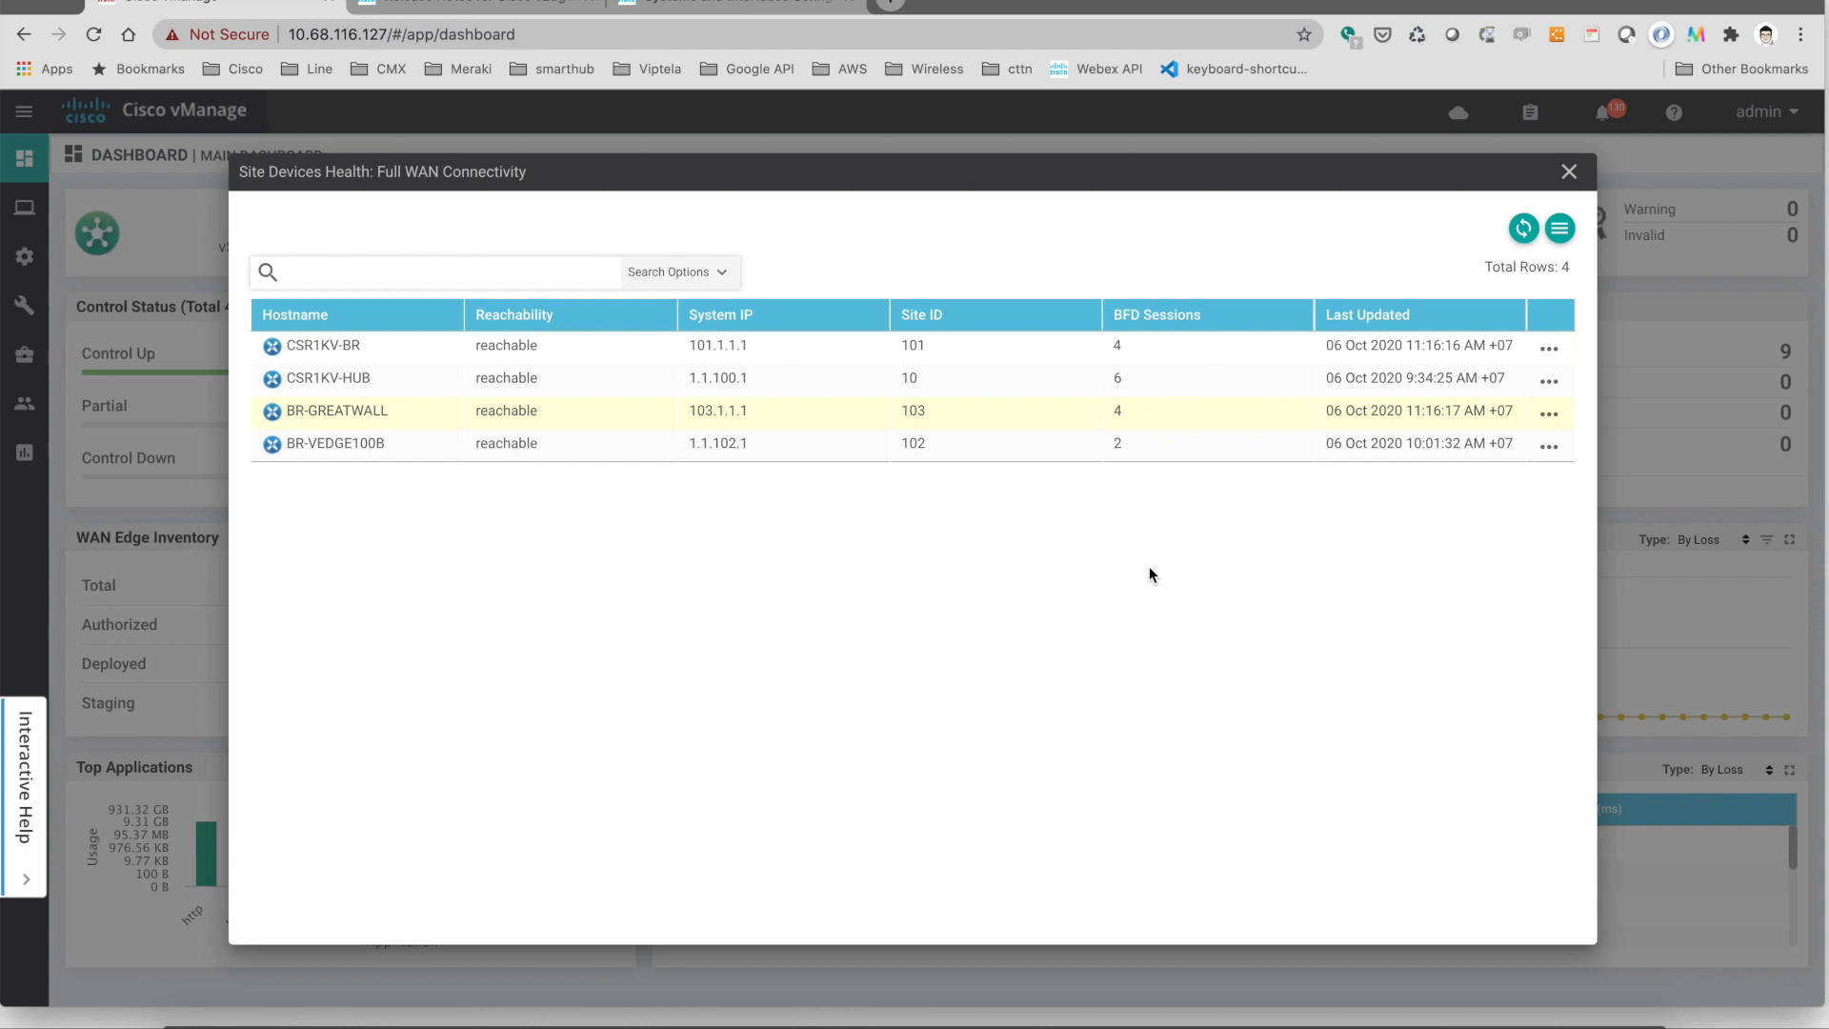
mouse_move(1561, 251)
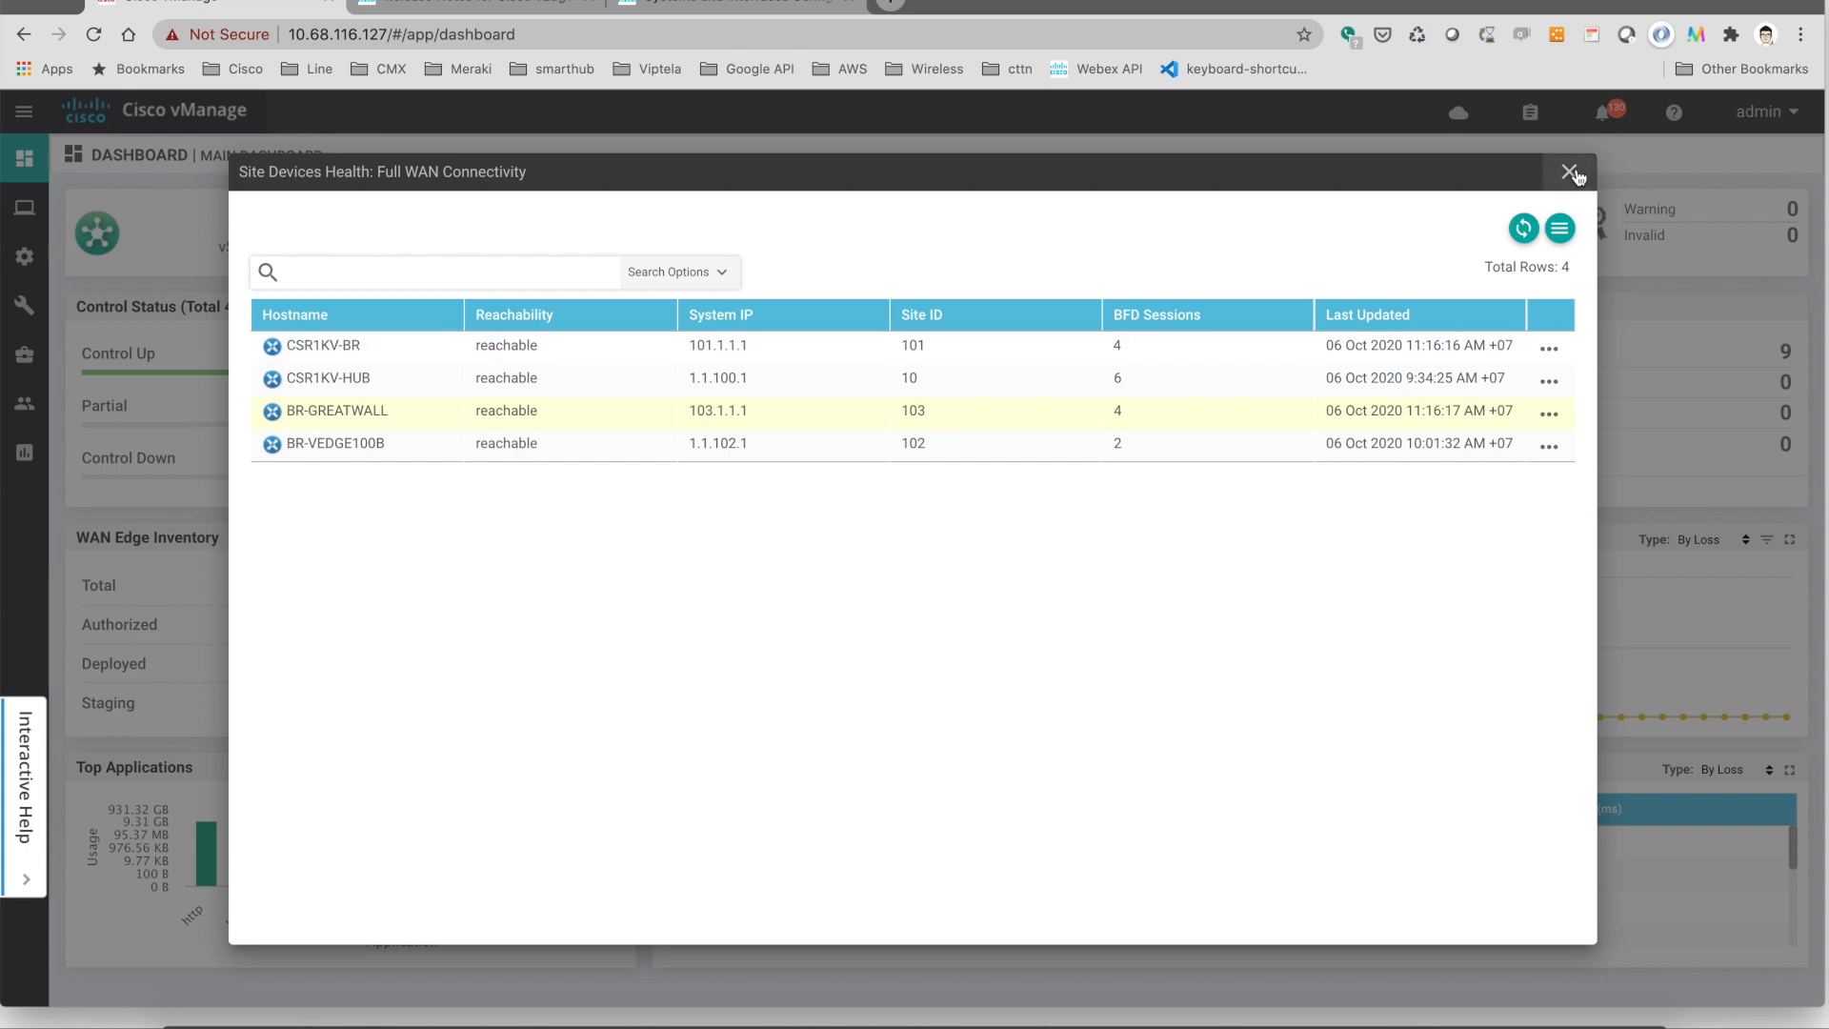
left_click(1571, 172)
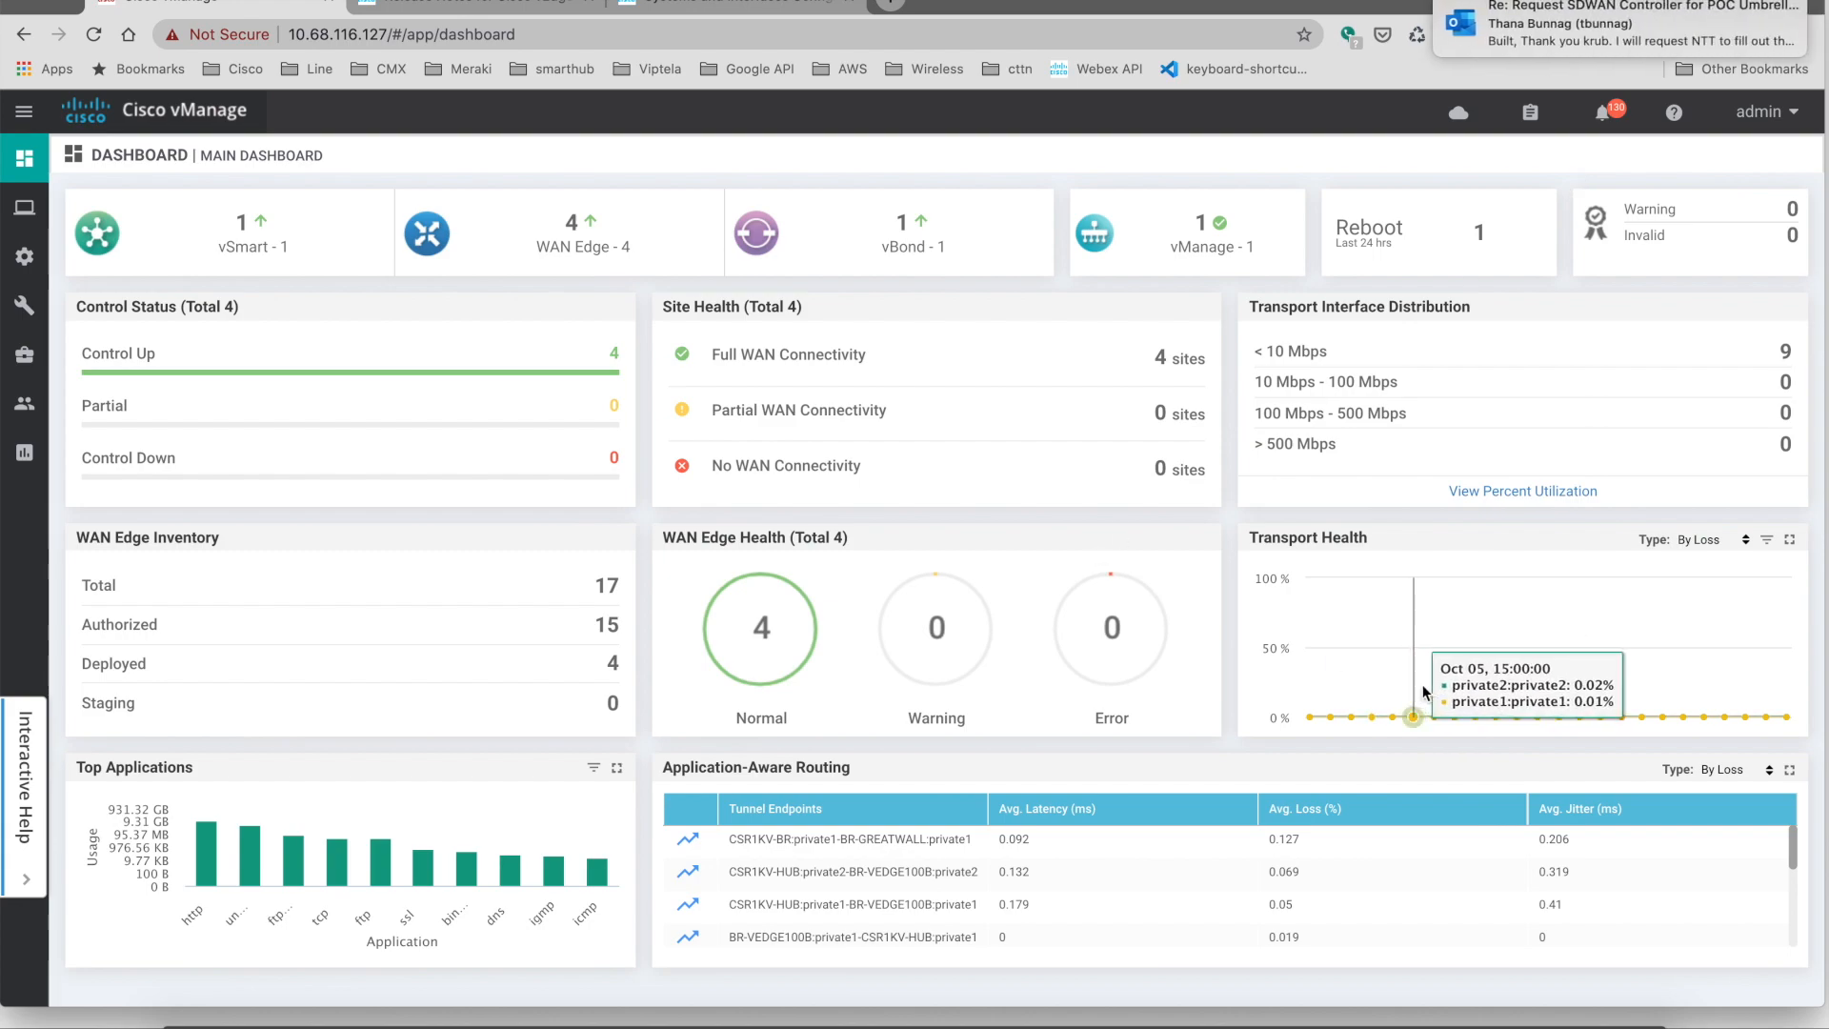